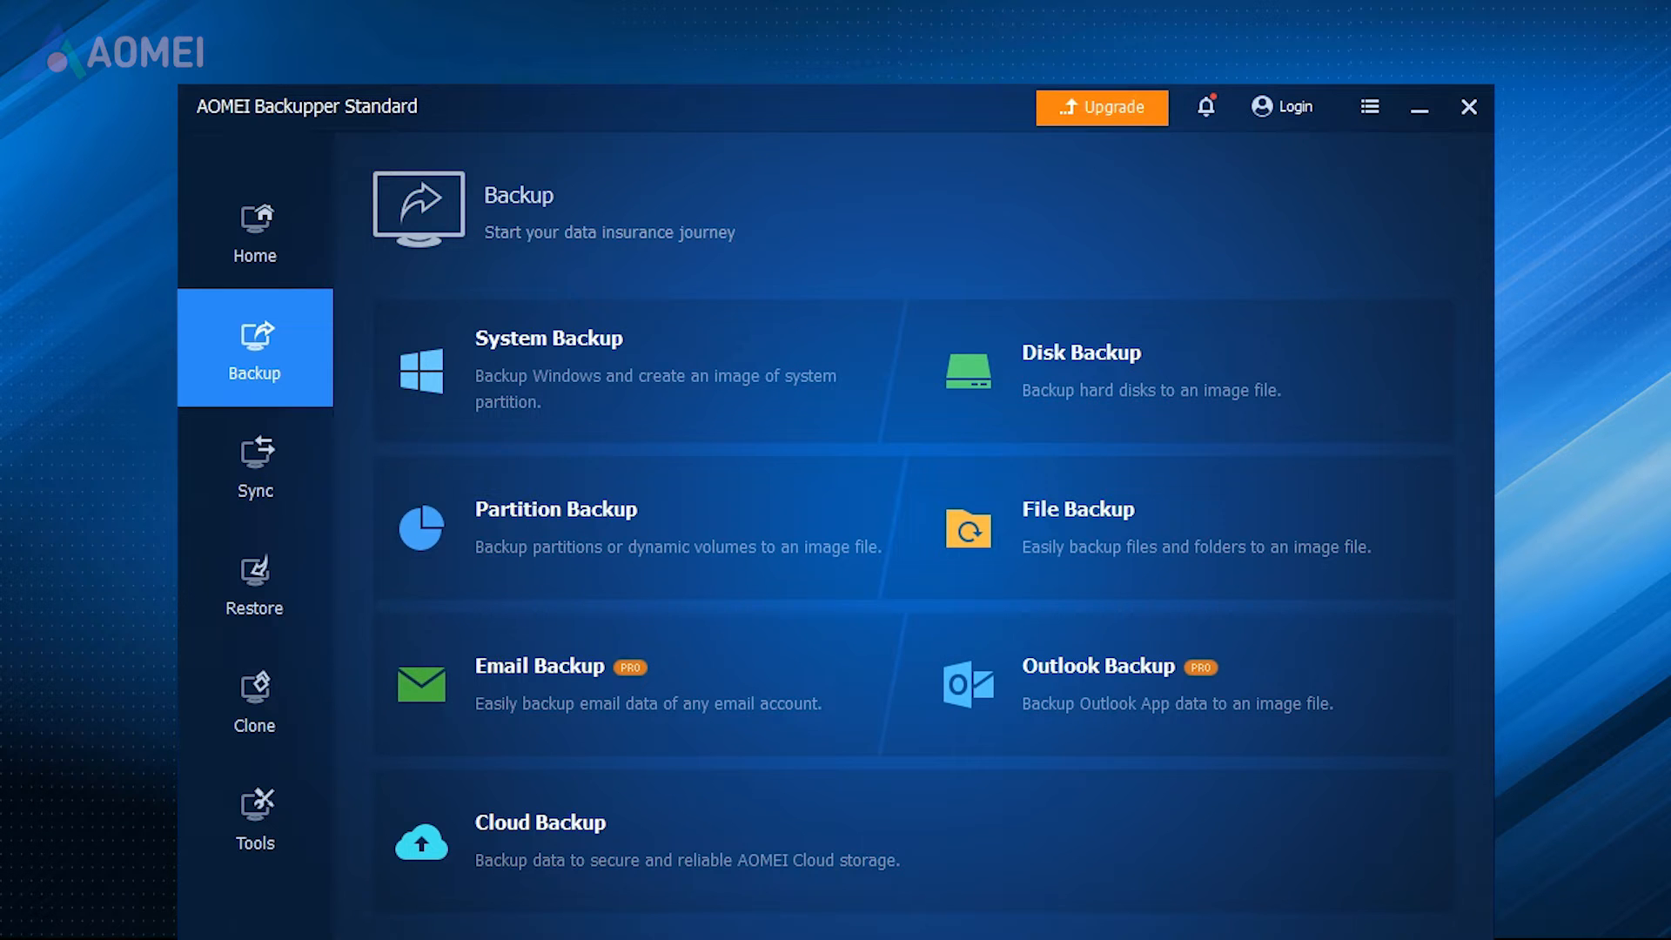
# Copy the Autosave, User Data and both saved games from PS4 system storage to USB.
pyautogui.click(1077, 531)
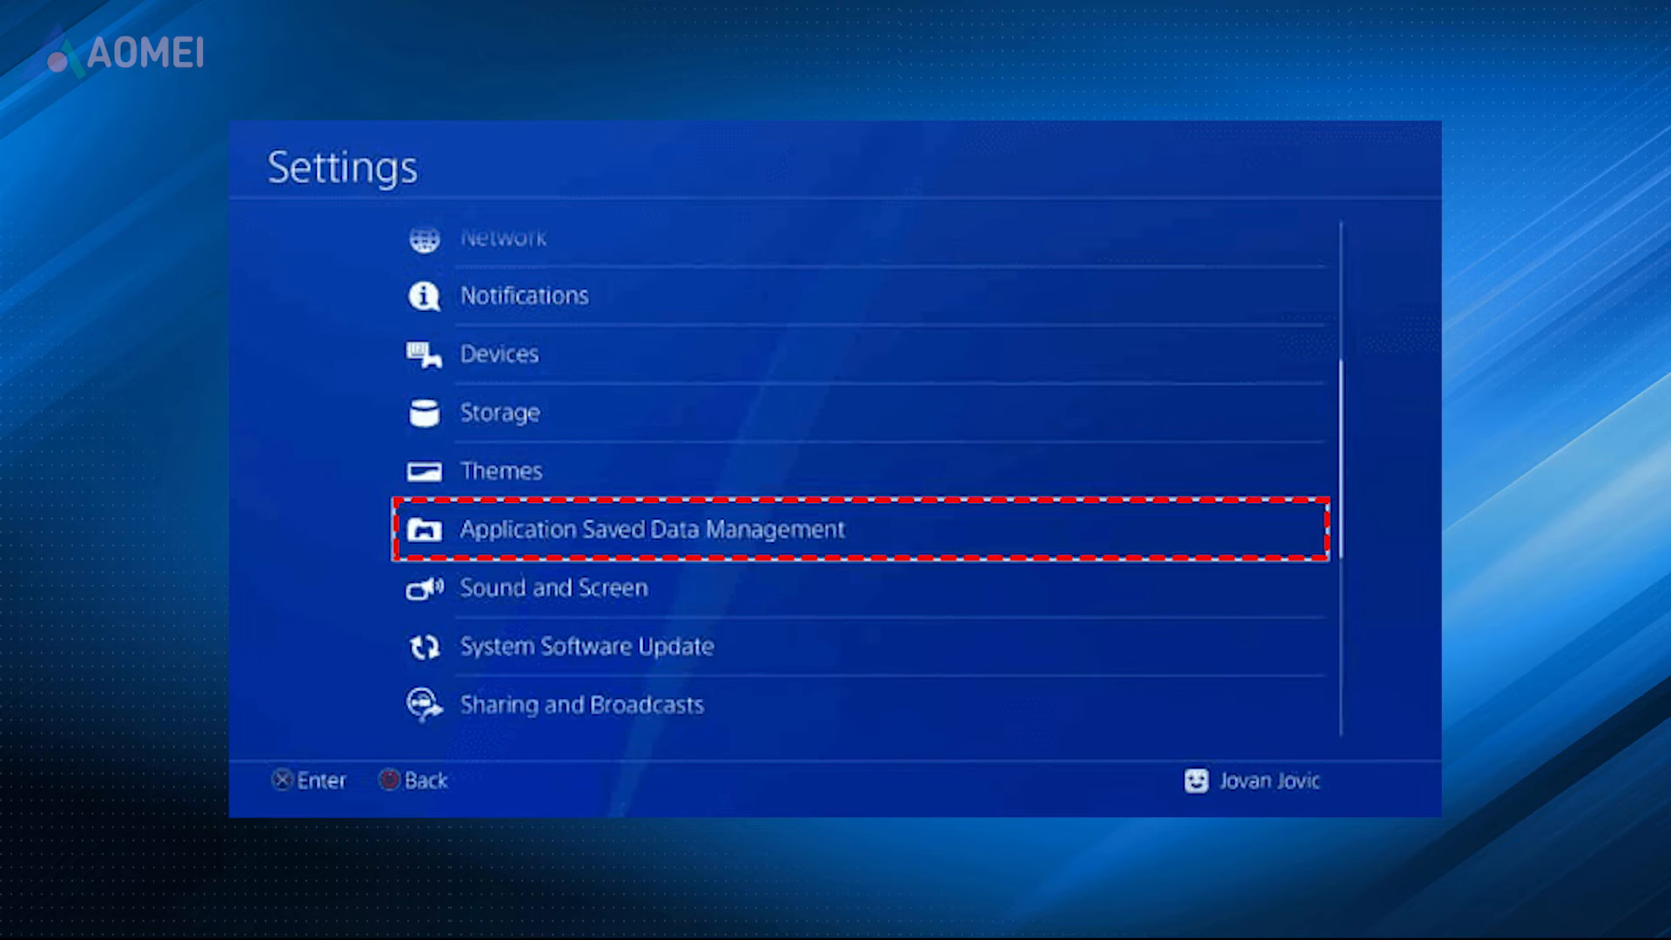
pyautogui.click(650, 529)
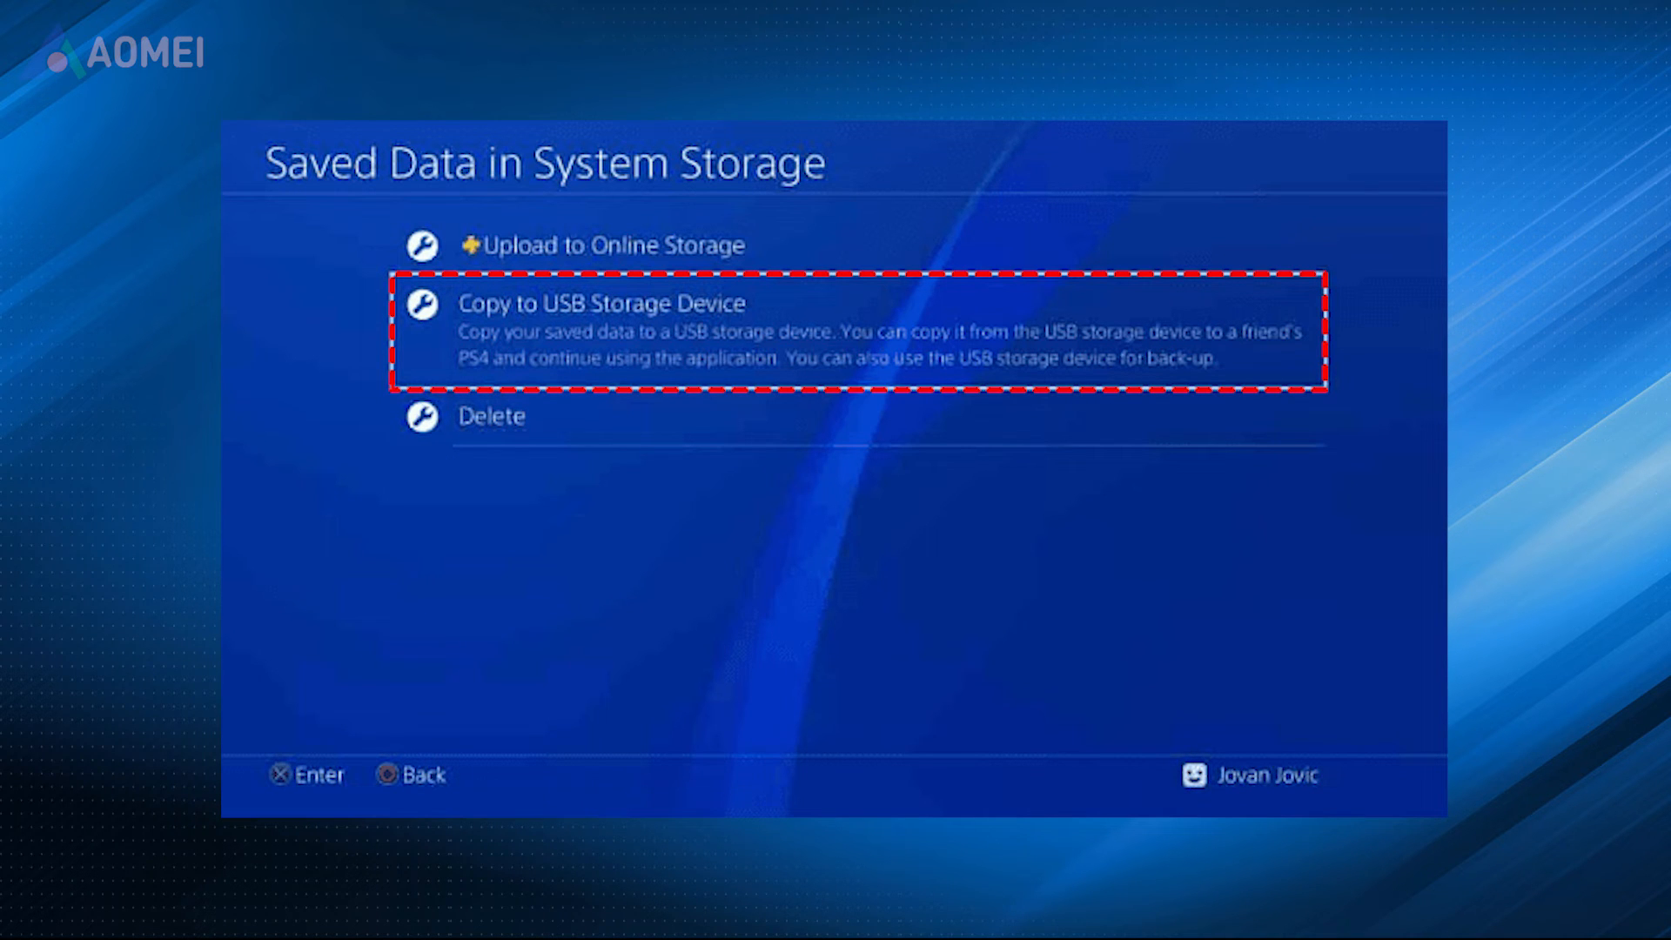
pyautogui.click(600, 303)
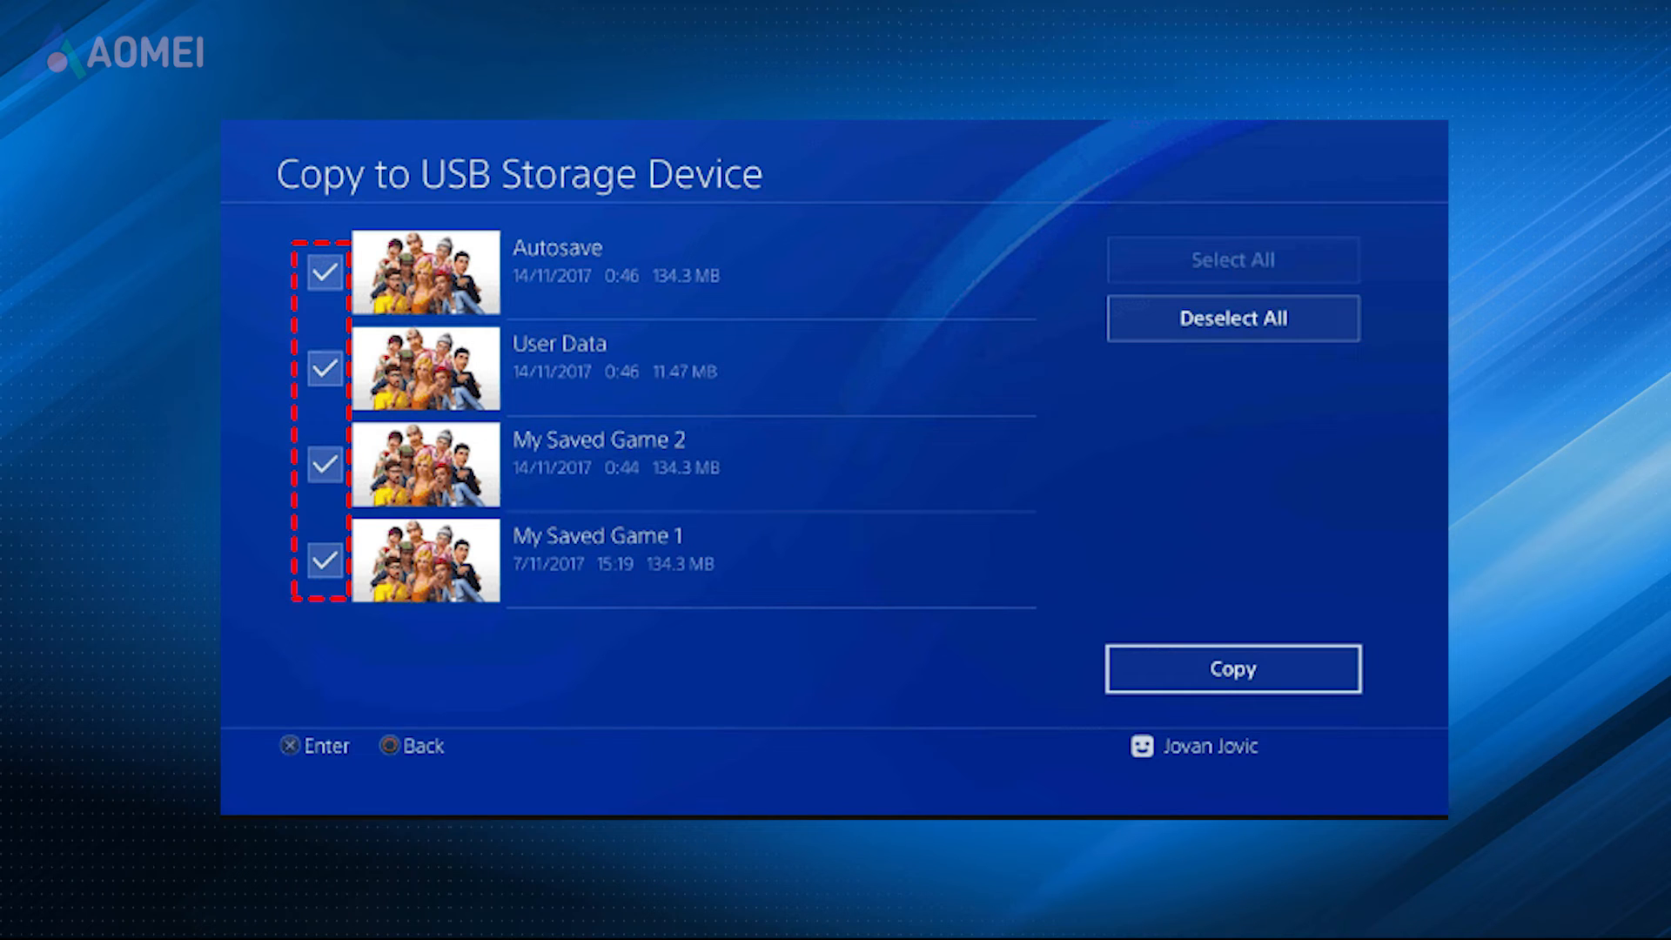
pyautogui.click(1234, 670)
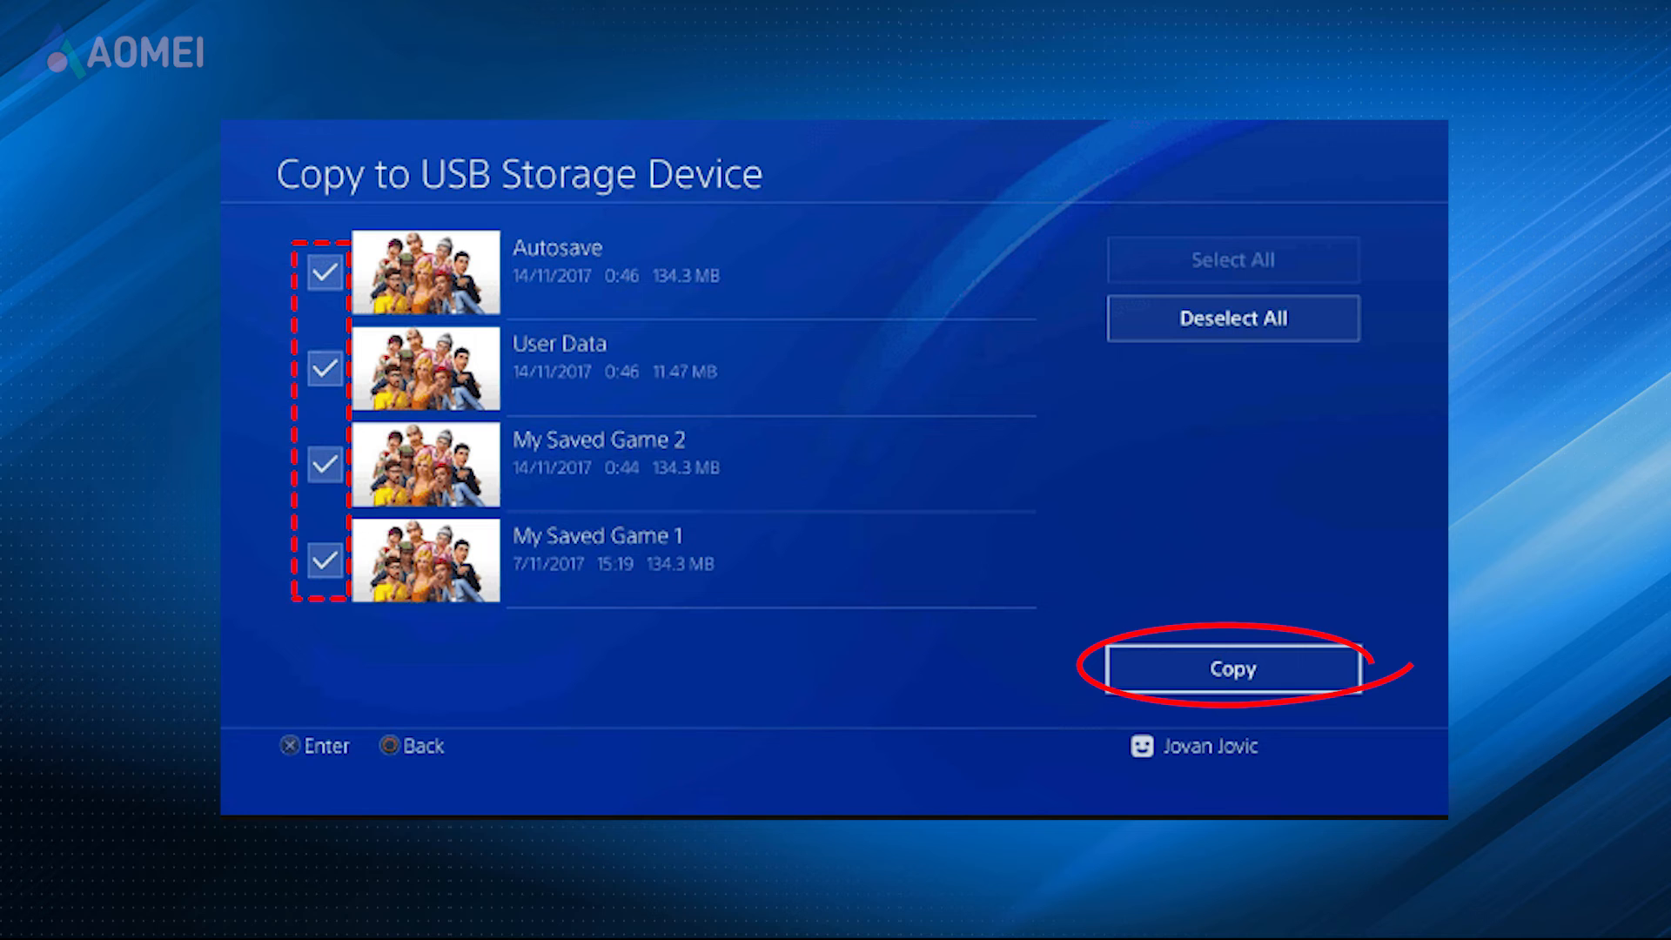